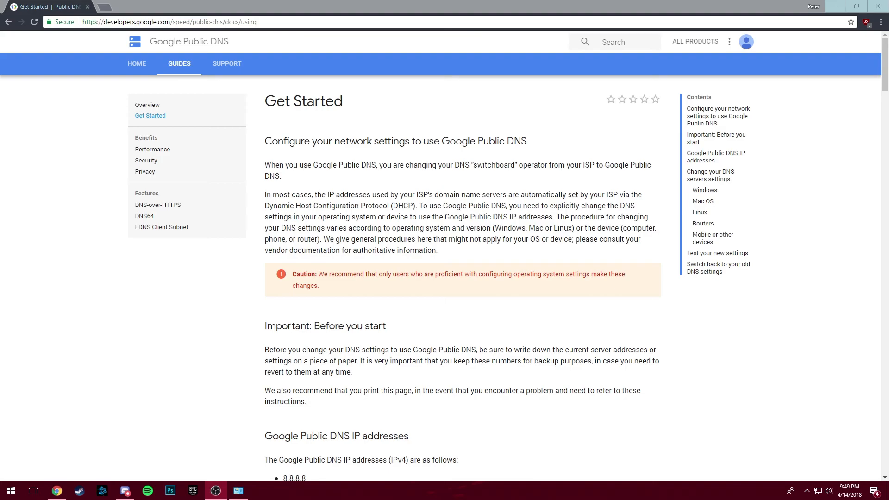
pyautogui.moveTo(526, 483)
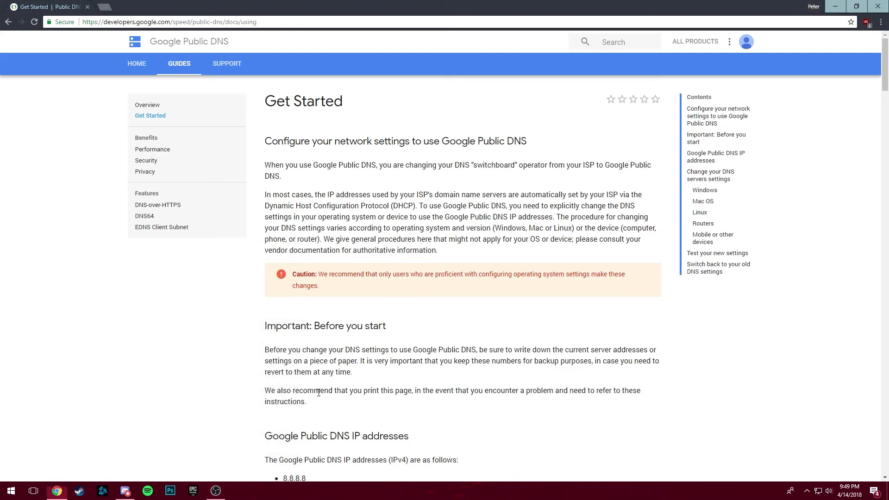
# - Reveal the 8.8.8.8 and 8.8.4.4 addresses on the page, then start a Windows search
pyautogui.scroll(-3)
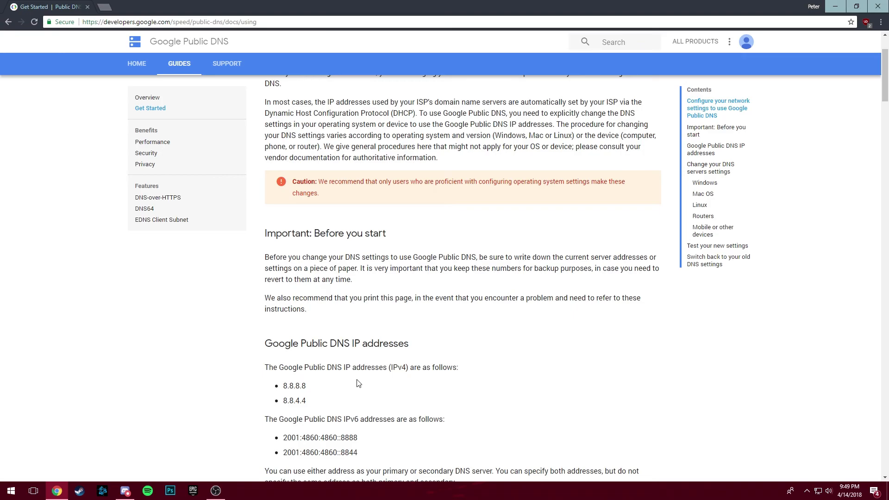
pyautogui.click(10, 491)
pyautogui.write('network')
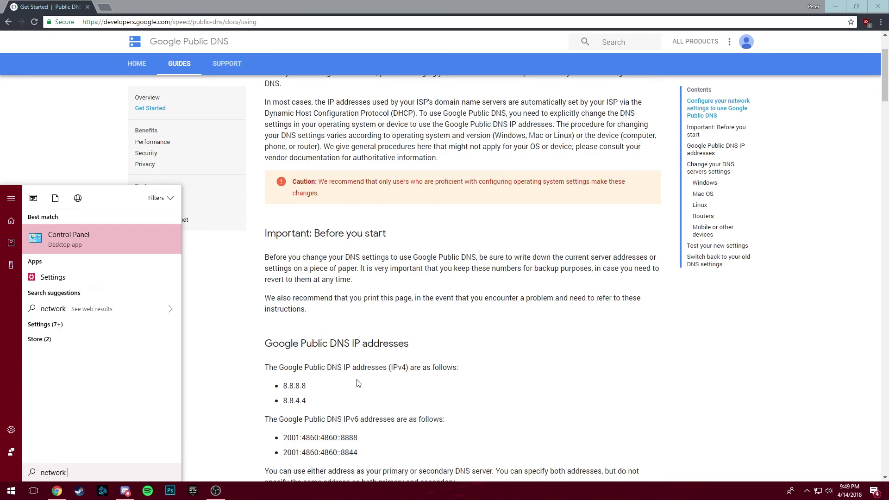
# - Navigate Control Panel to Network Connections and select the active Ethernet 3 adapter
pyautogui.click(68, 239)
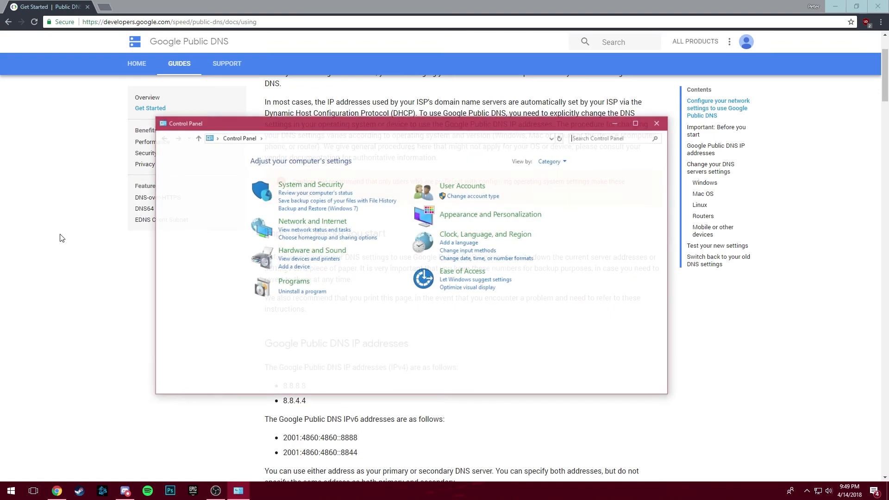
pyautogui.click(312, 221)
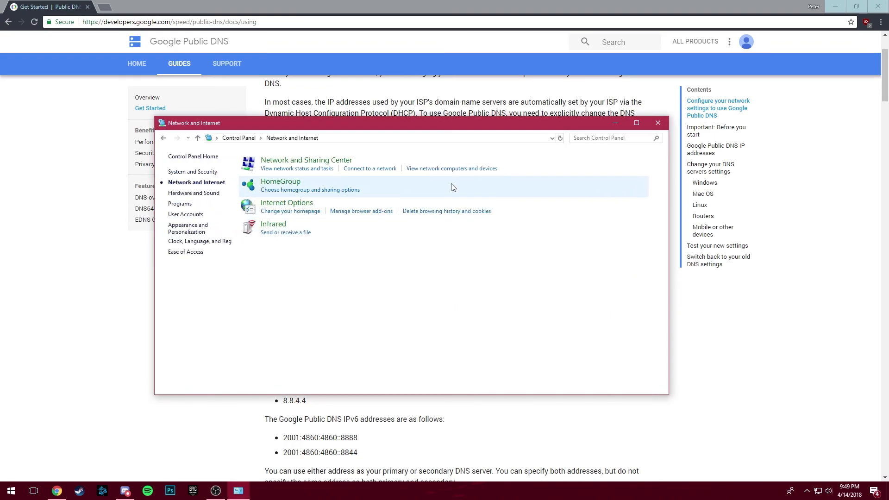
pyautogui.click(306, 161)
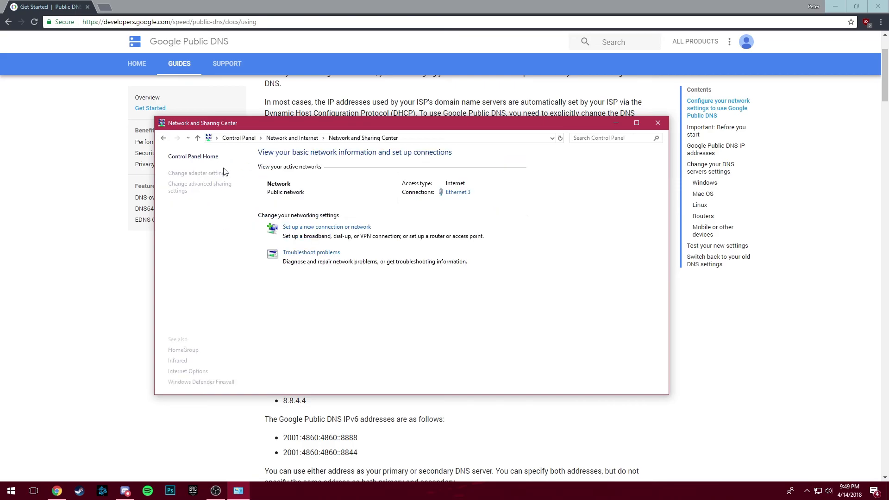
pyautogui.click(197, 173)
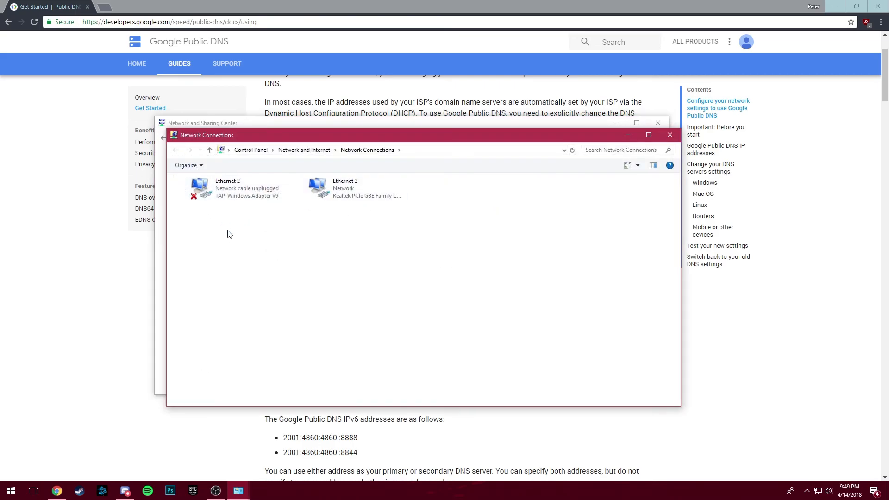
pyautogui.click(348, 188)
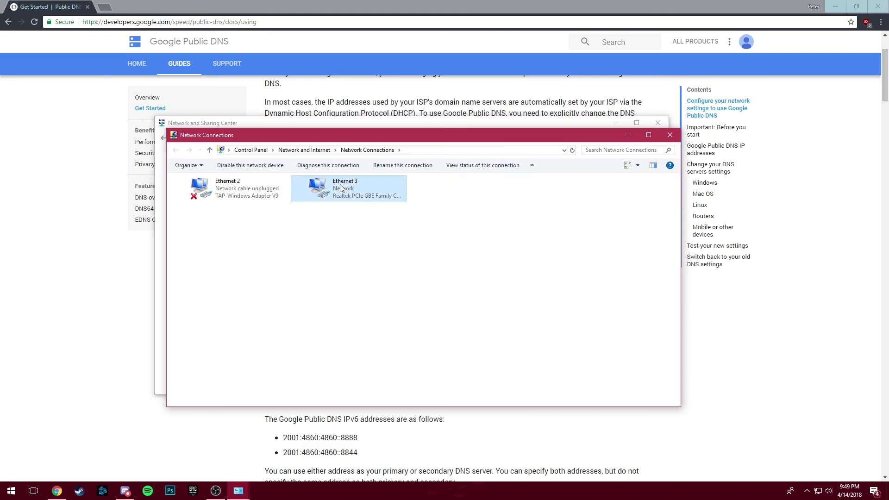
# - Bring up Ethernet 3 Properties and enter its Internet Protocol settings for DNS editing
pyautogui.doubleClick(348, 188)
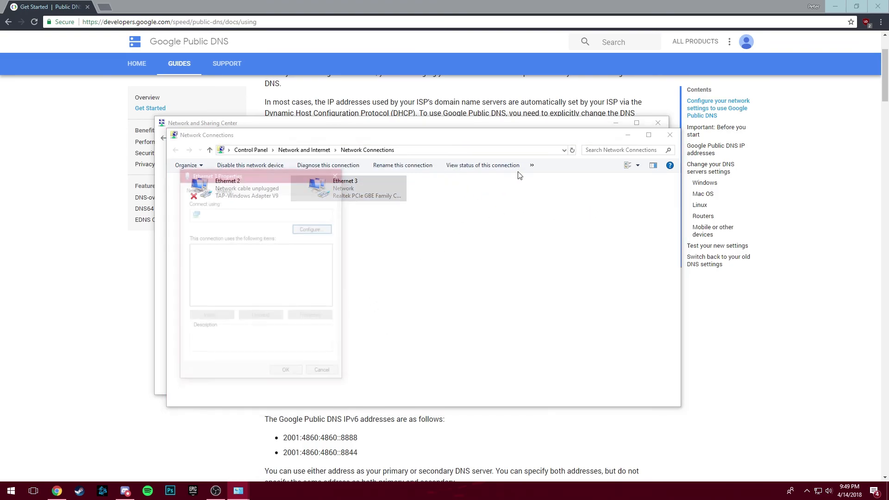
pyautogui.doubleClick(345, 181)
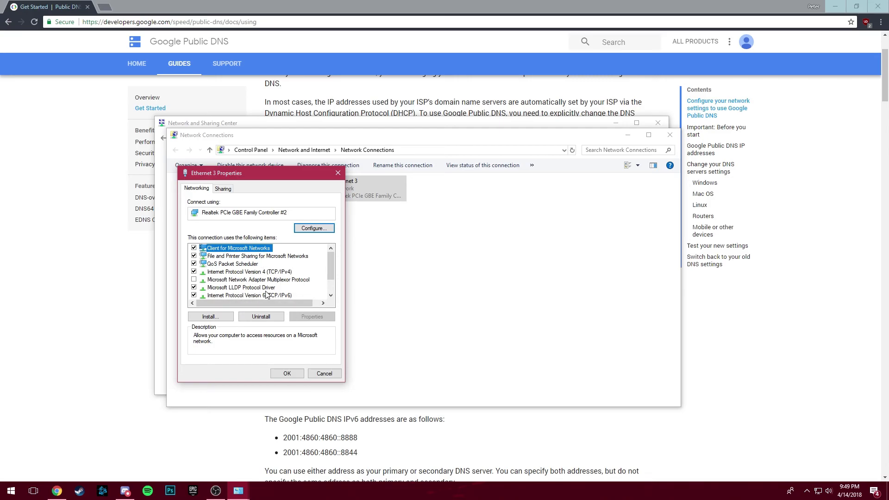
pyautogui.doubleClick(250, 271)
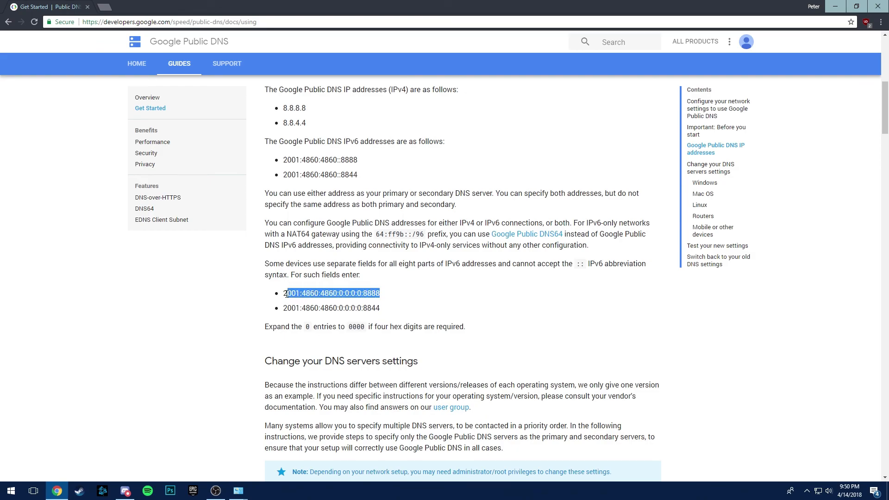
# - Take the 2001:4860:4860:0:0:0:0:8844 address and confirm Ethernet 3 Properties with OK
pyautogui.click(413, 310)
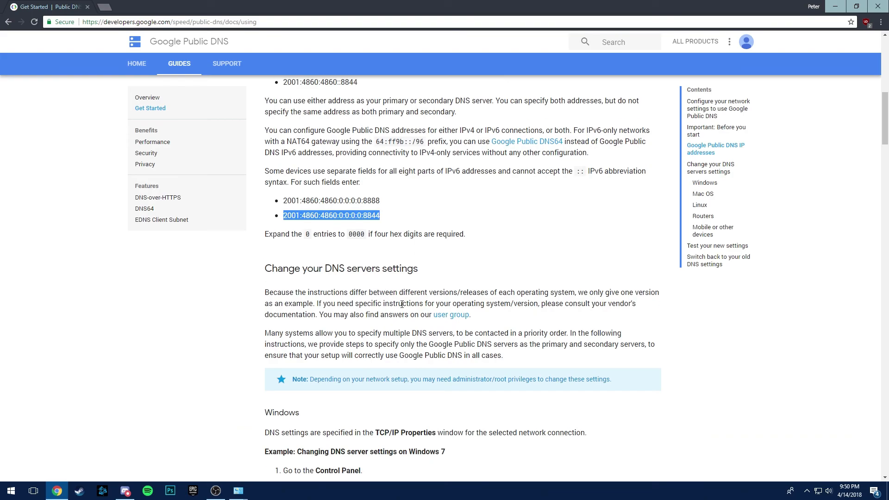
pyautogui.scroll(-3)
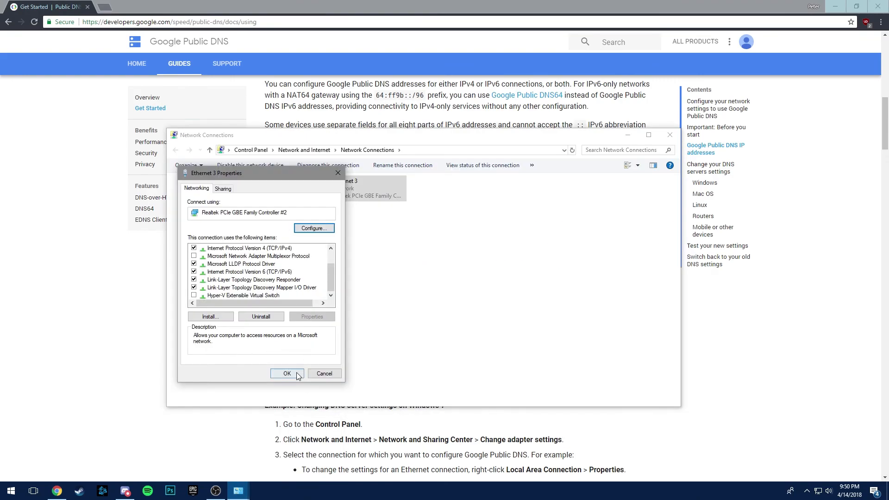
pyautogui.click(287, 374)
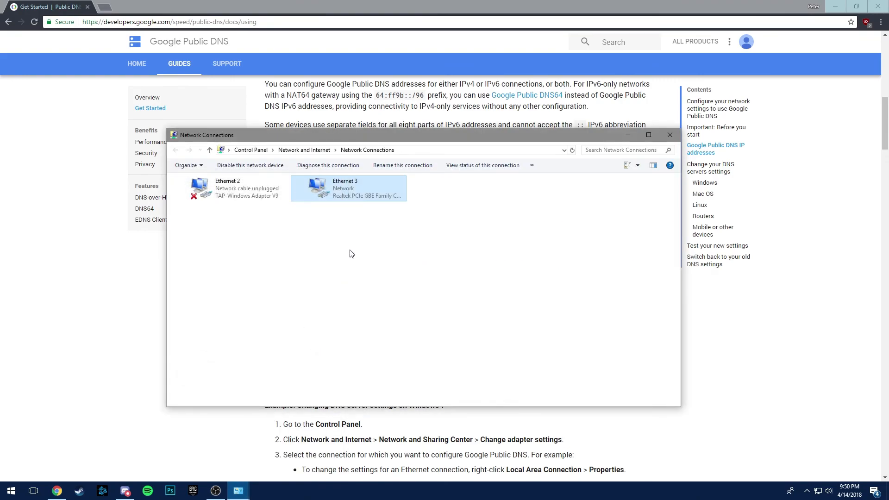